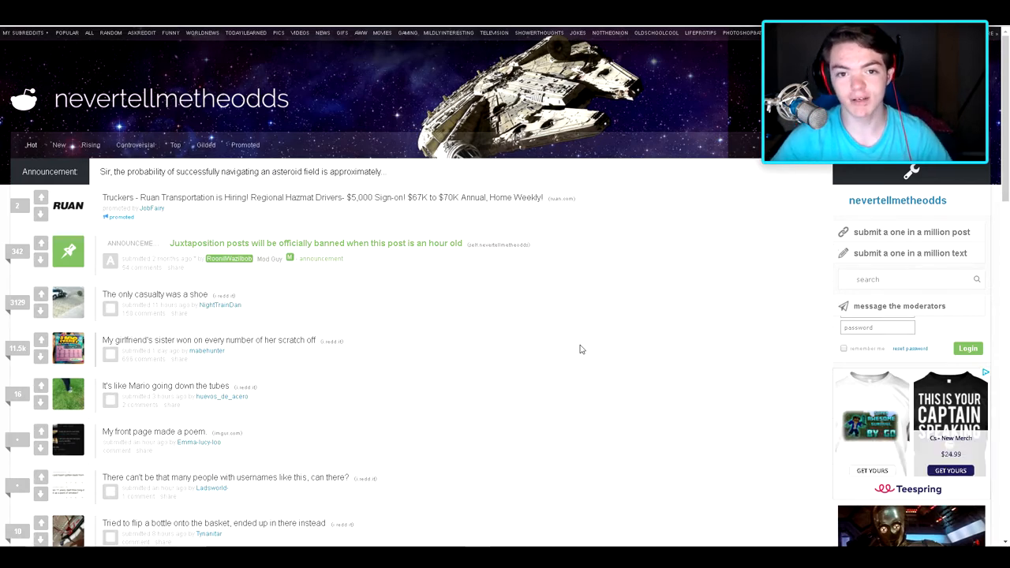
mouse_move(554, 337)
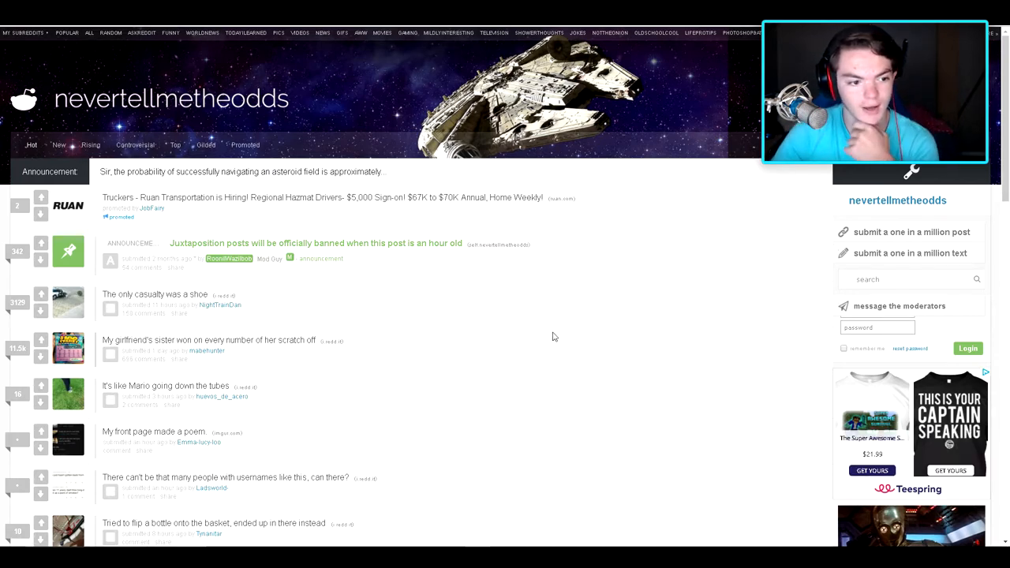
Step: Scroll the listing and open the scratch-off post about the girlfriend's sister
scroll("down", 3)
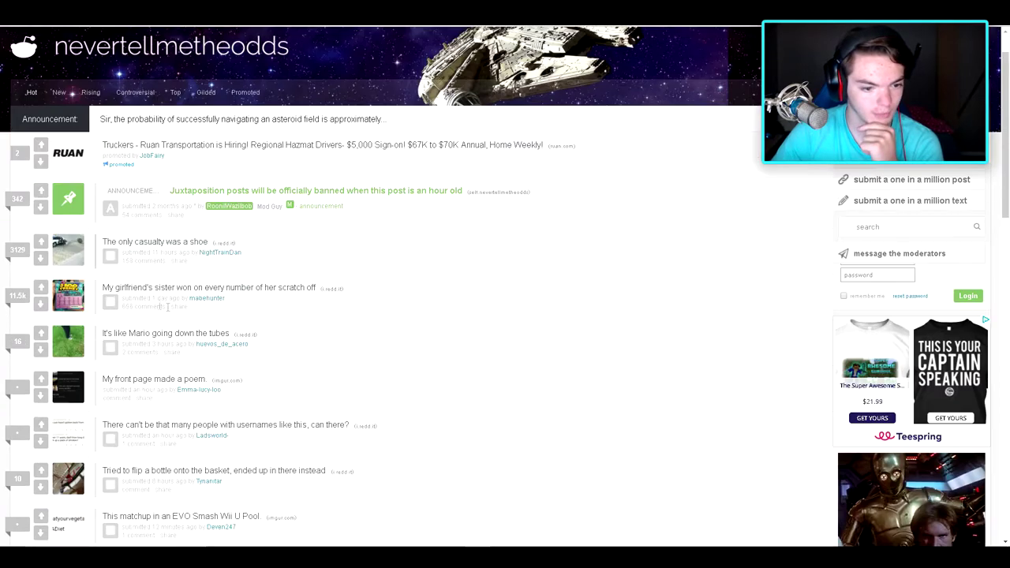
scroll("down", 3)
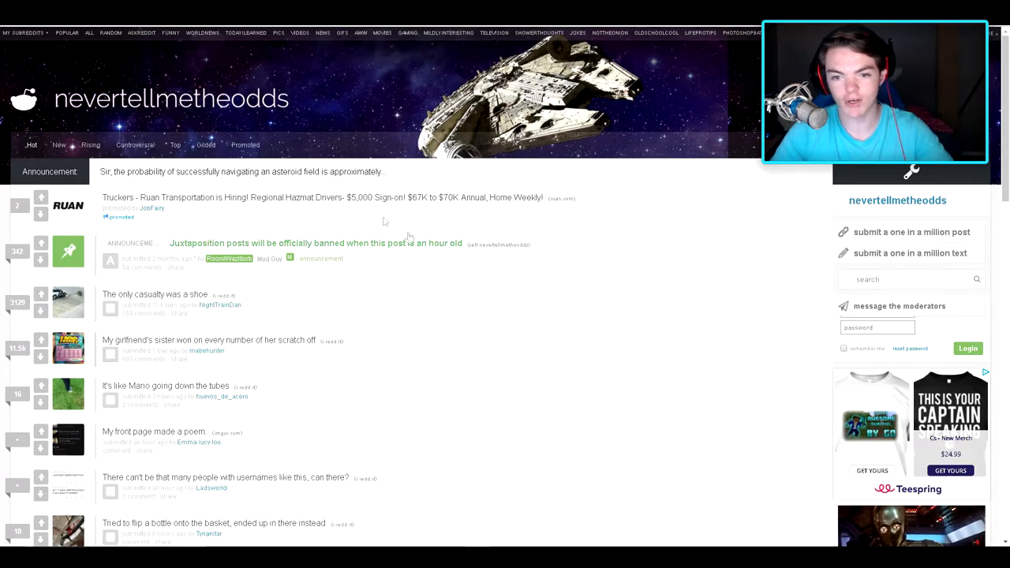
mouse_move(377, 357)
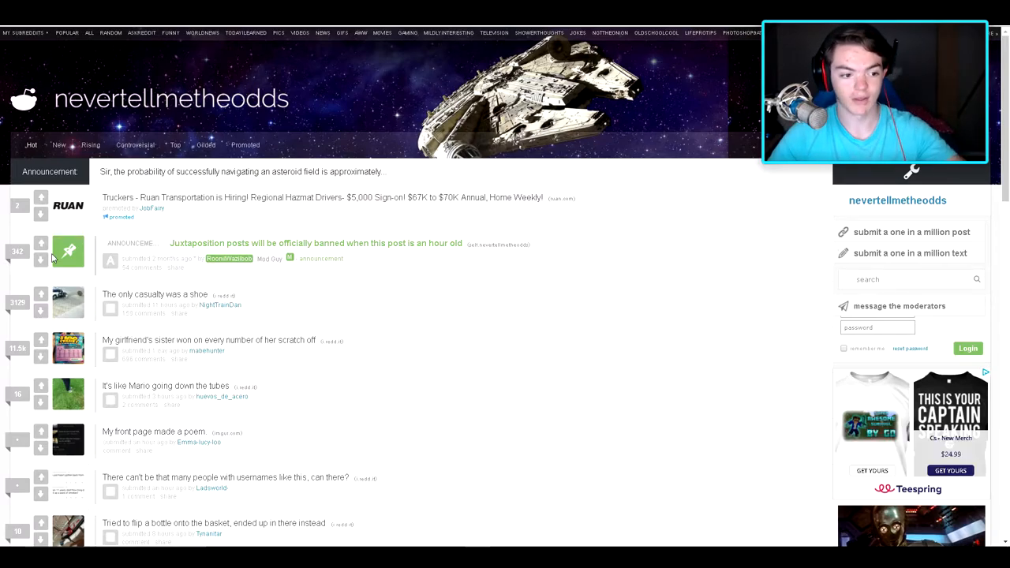
scroll("down", 3)
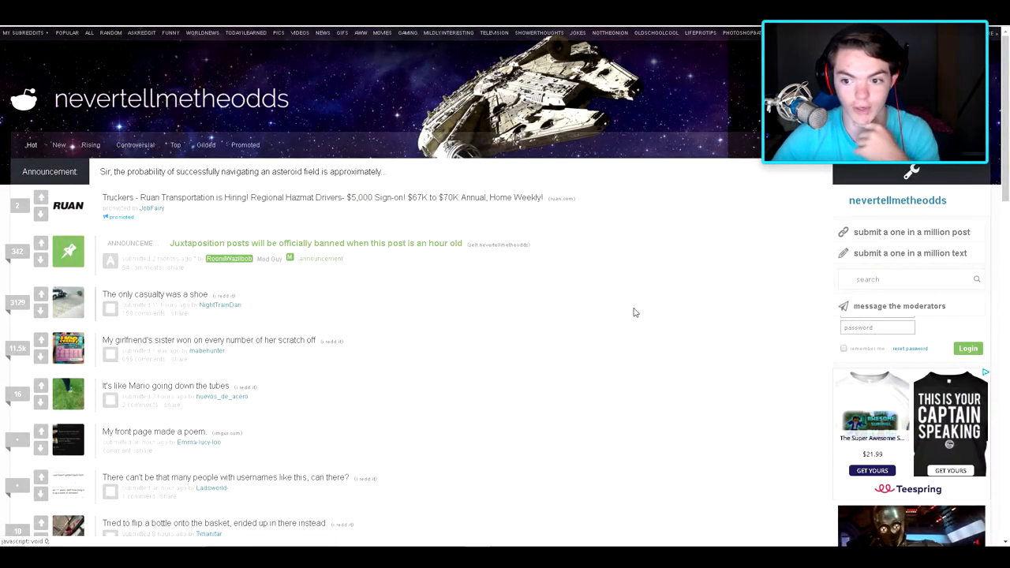
mouse_move(626, 325)
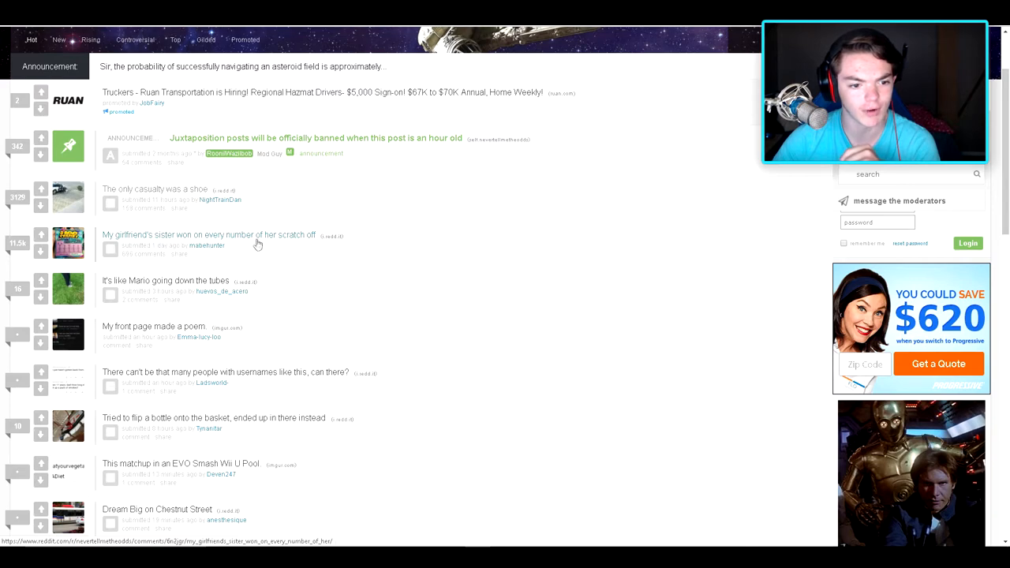
left_click(209, 233)
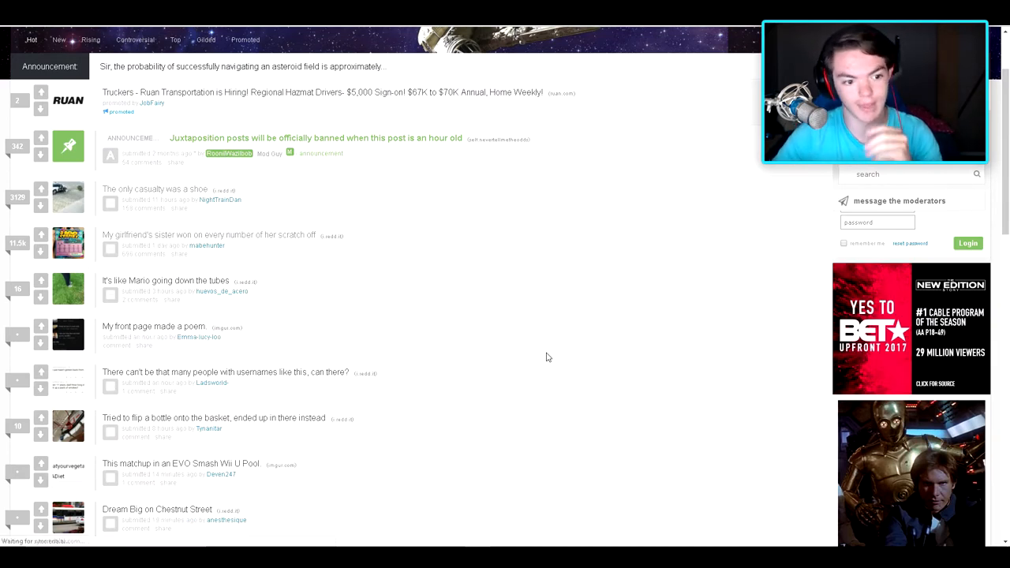
mouse_move(164, 287)
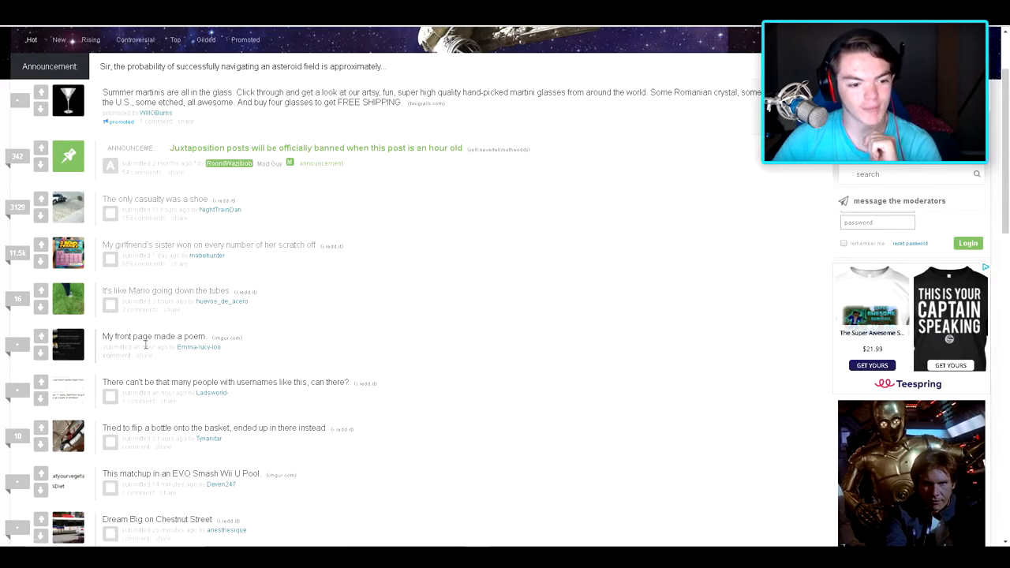
Step: Open the 'My front page made a poem' post to view its image
left_click(151, 338)
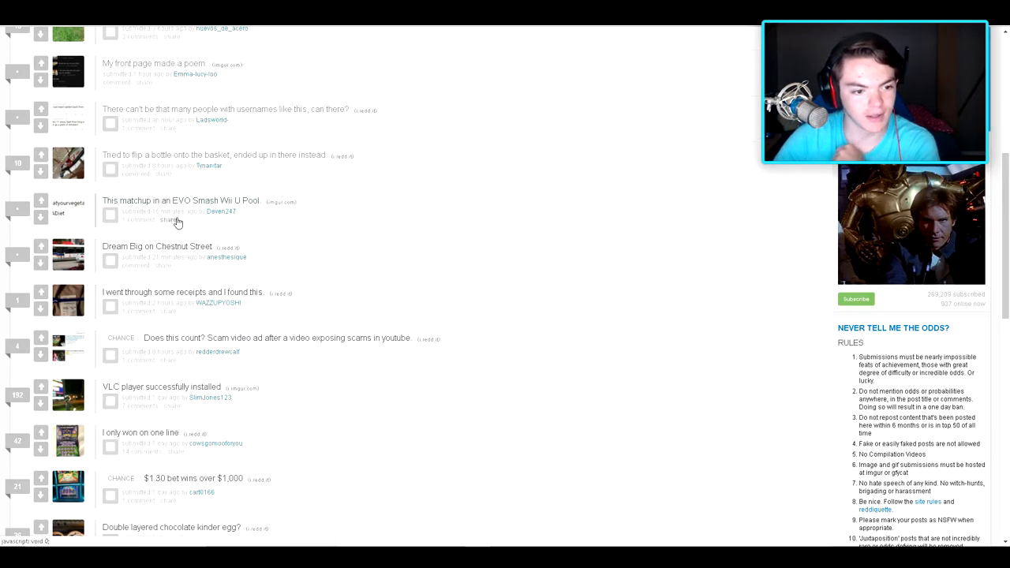
mouse_move(212, 208)
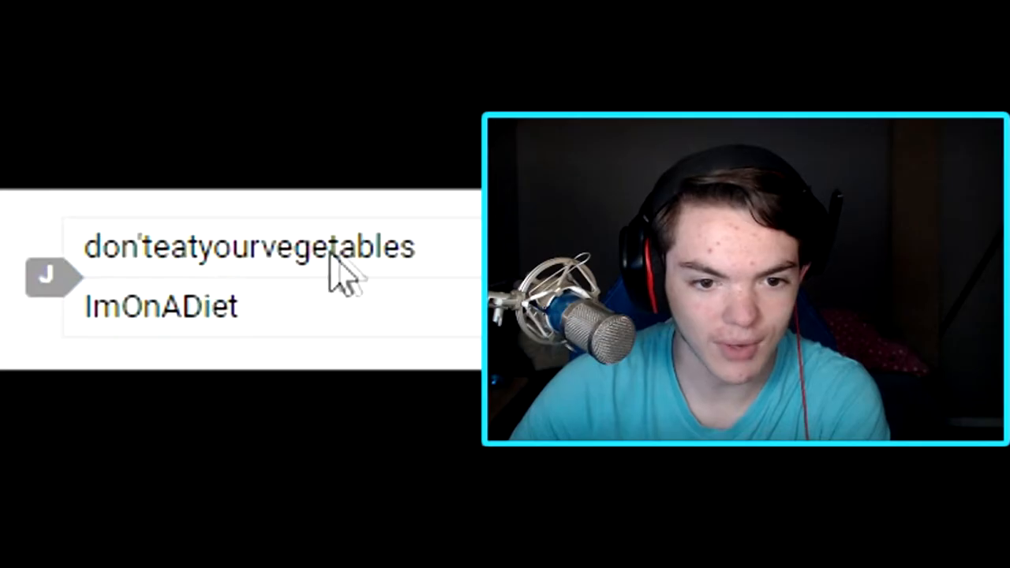
mouse_move(303, 326)
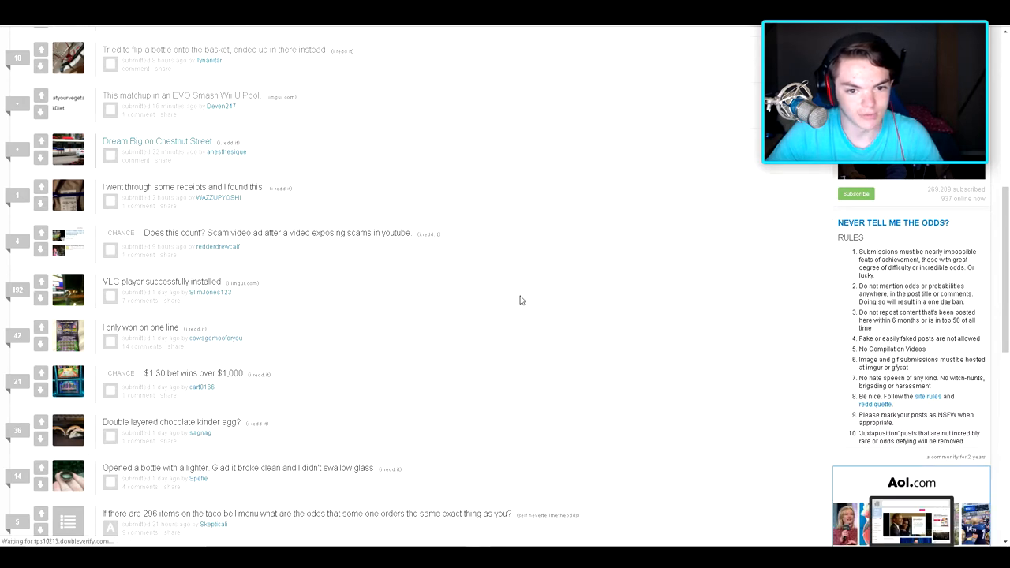
left_click(137, 141)
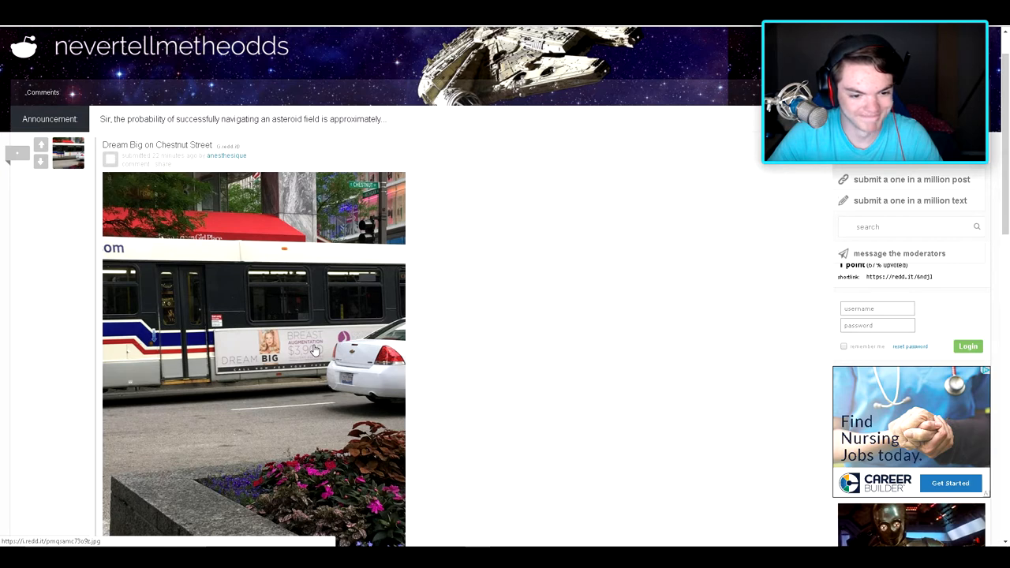
mouse_move(521, 361)
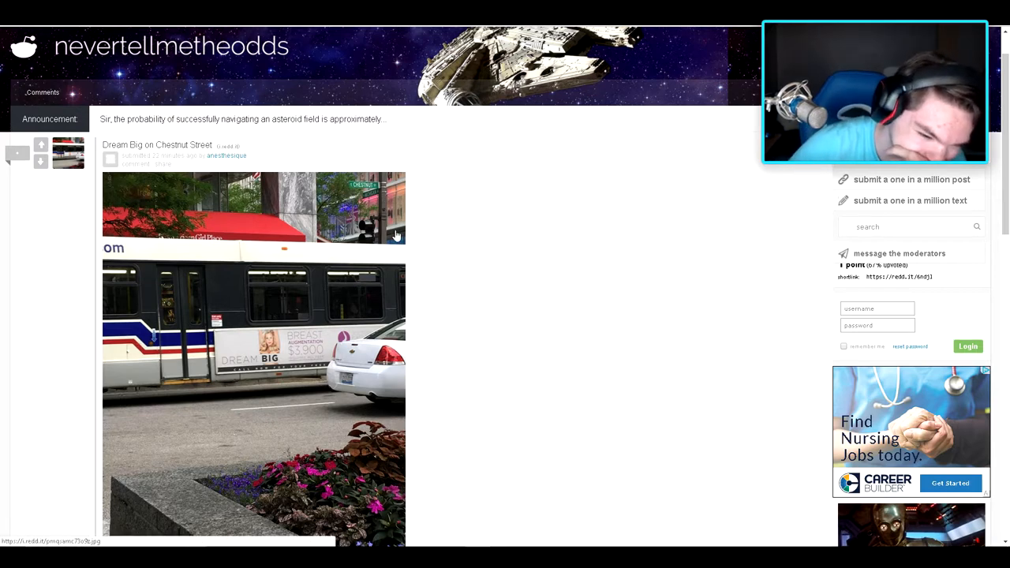
mouse_move(439, 239)
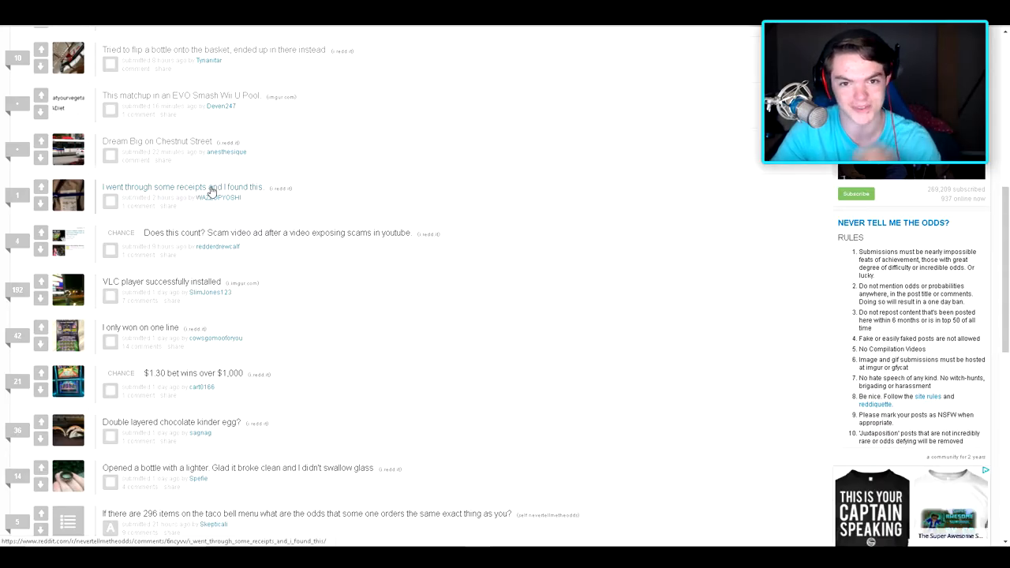
Step: Open the receipts post, then the 'Does this count? Scam video ad' post
left_click(183, 187)
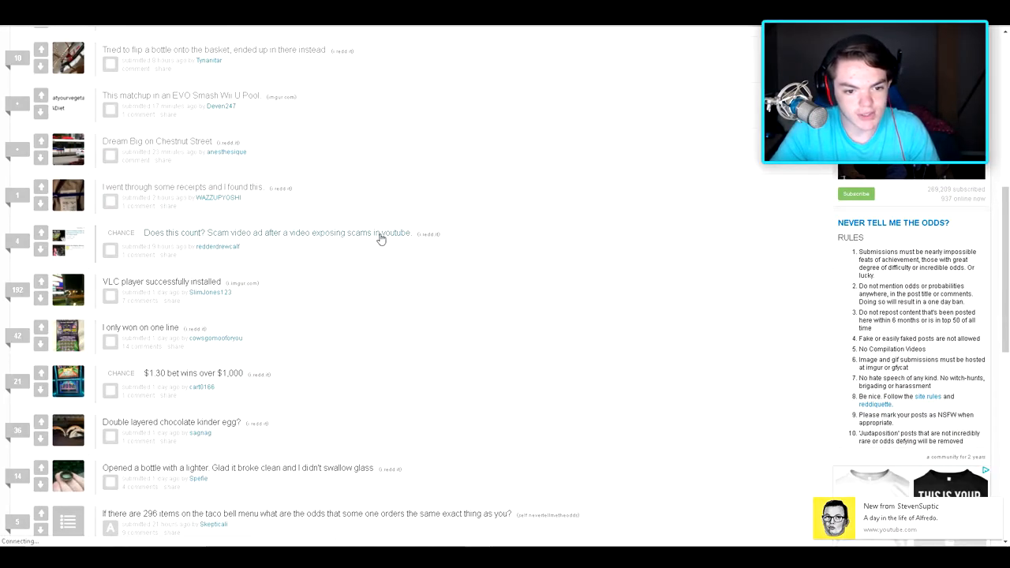
left_click(274, 232)
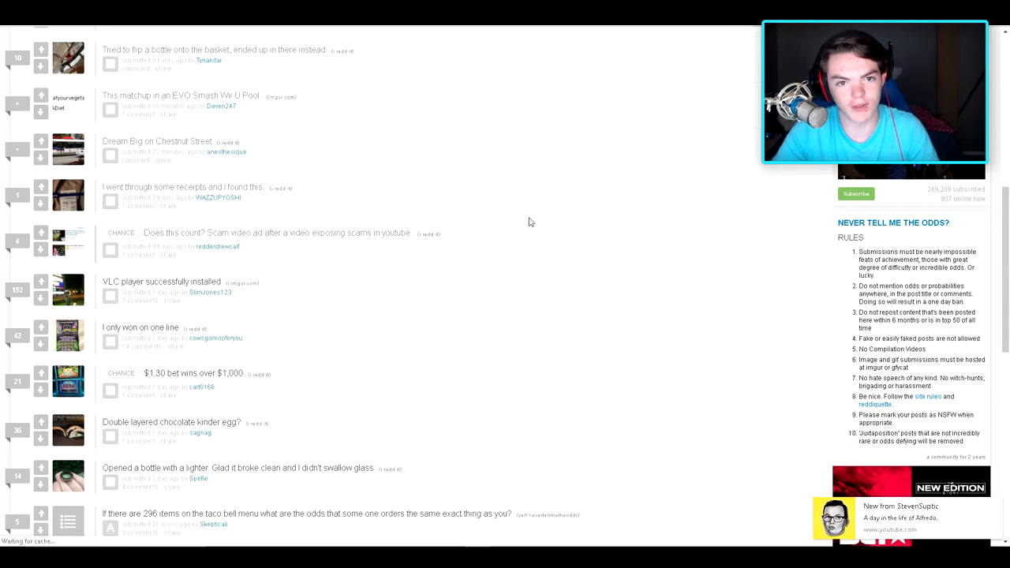
mouse_move(547, 215)
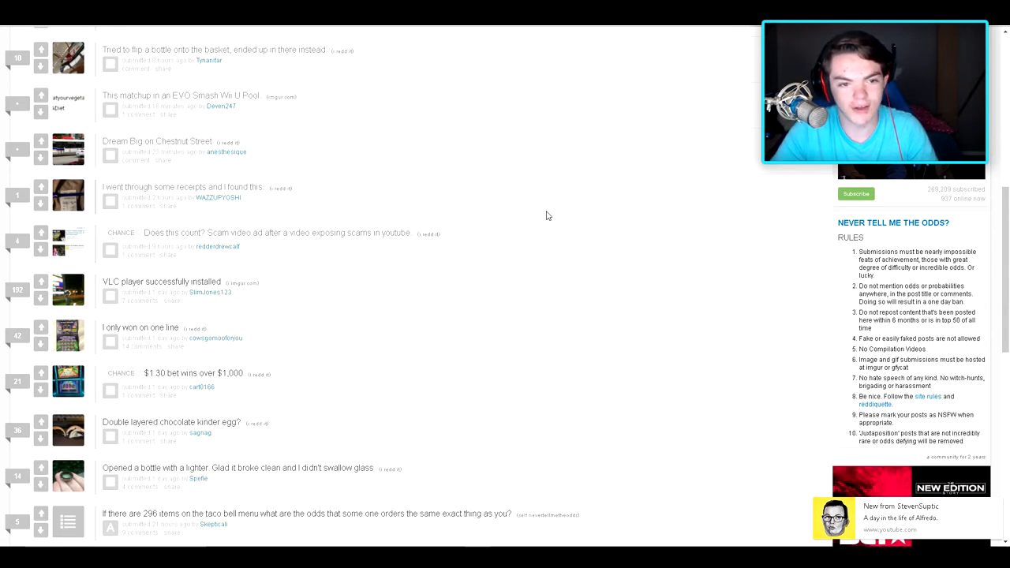
Step: Scroll past the gumball machine post and open the '$1.30 bet wins over $1,000' post
scroll("down", 3)
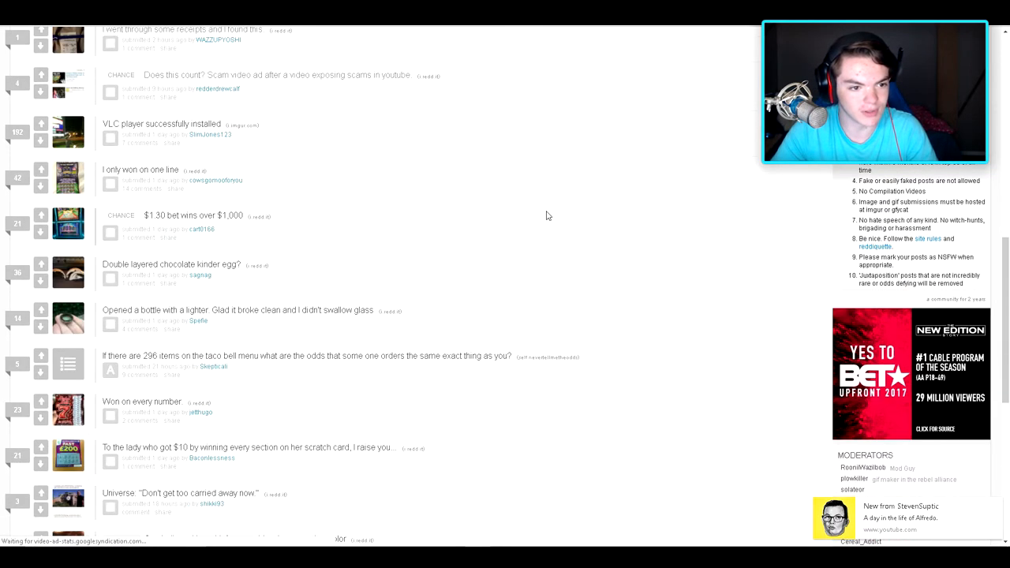
scroll("down", 3)
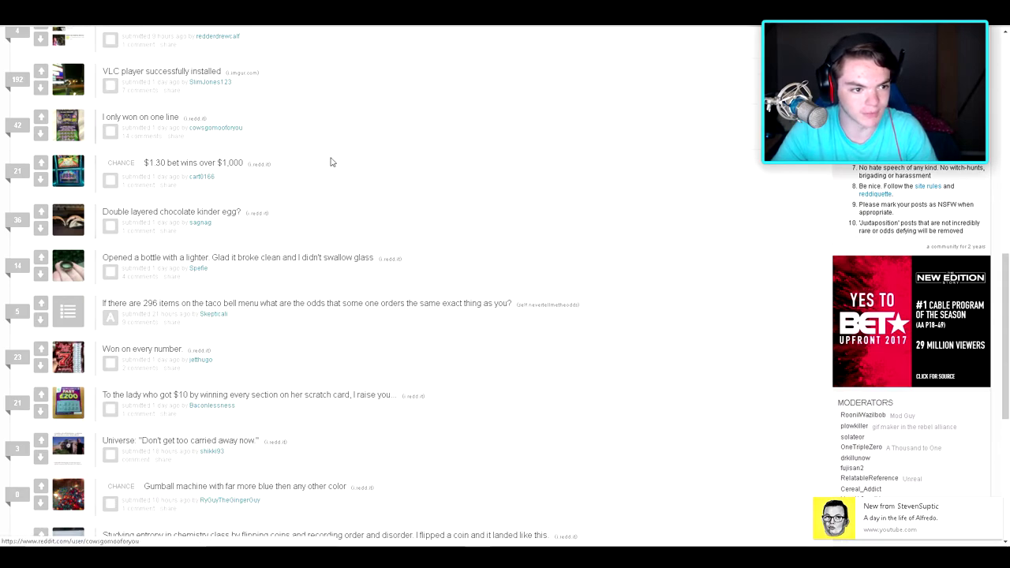
mouse_move(595, 350)
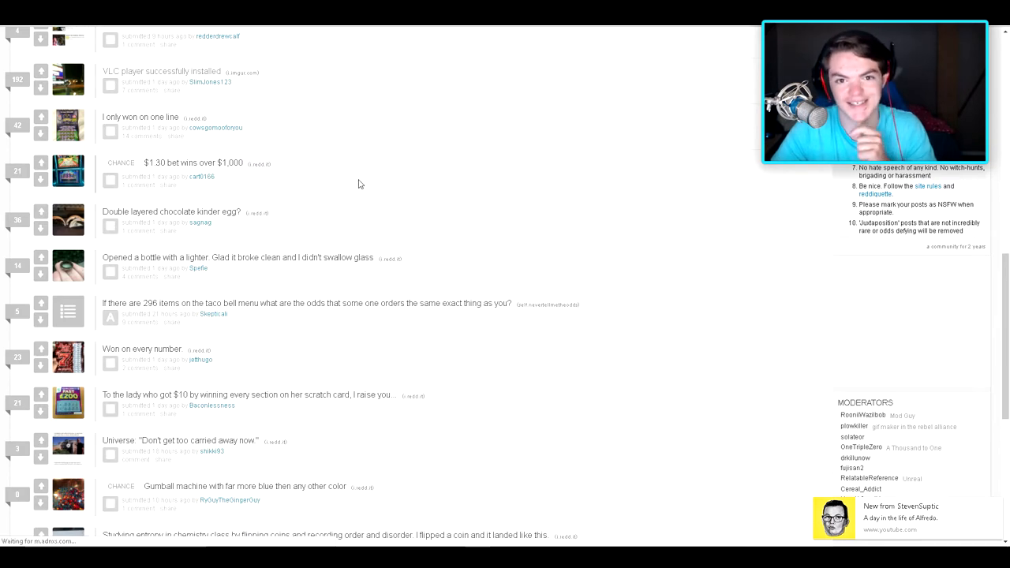
mouse_move(157, 123)
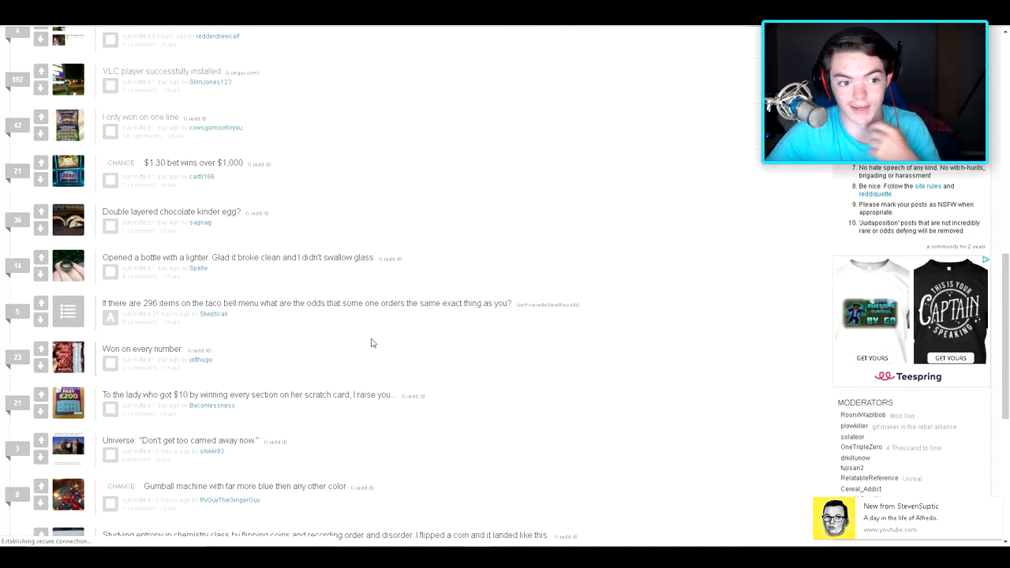
mouse_move(170, 169)
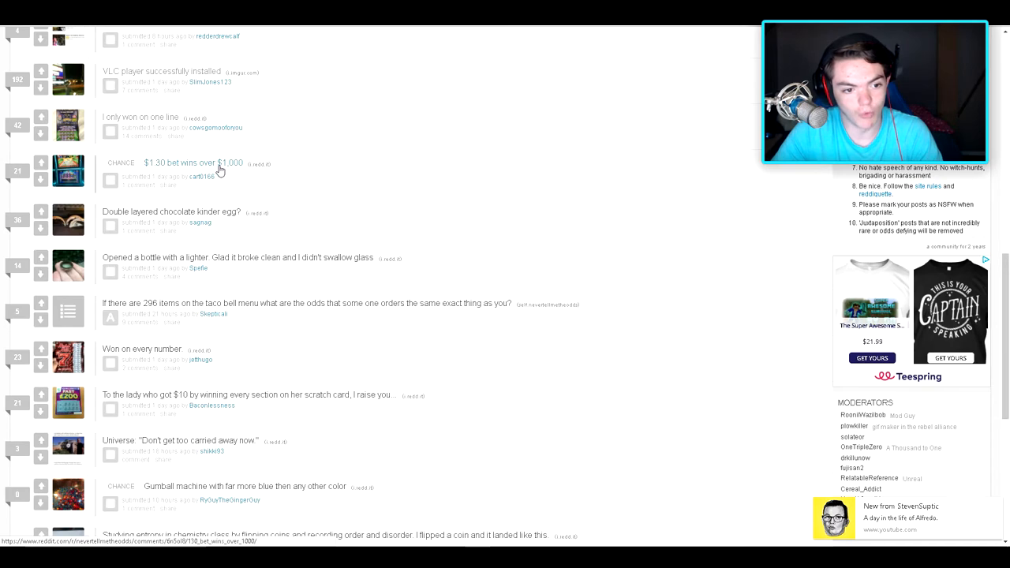
left_click(193, 162)
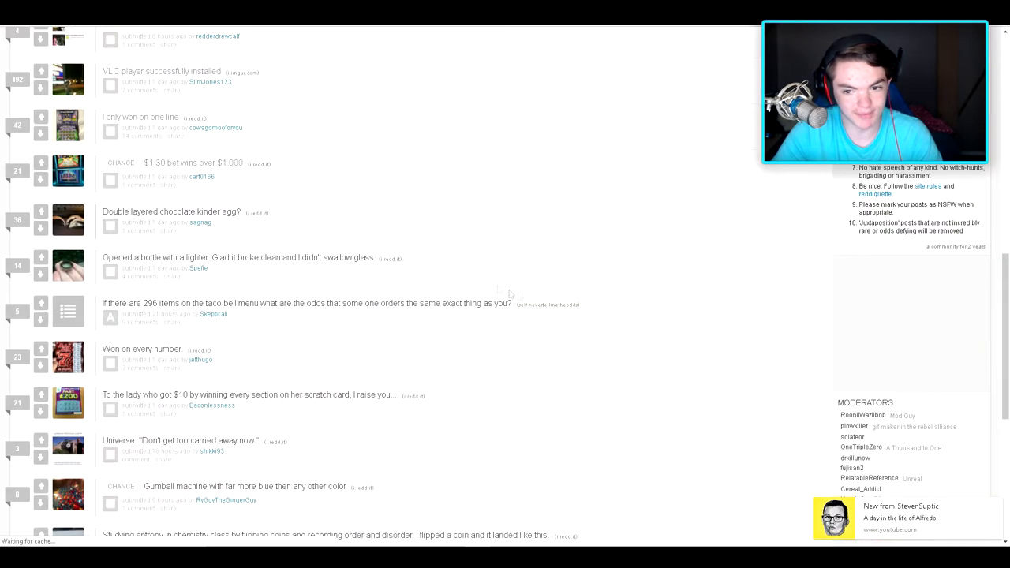
scroll("down", 3)
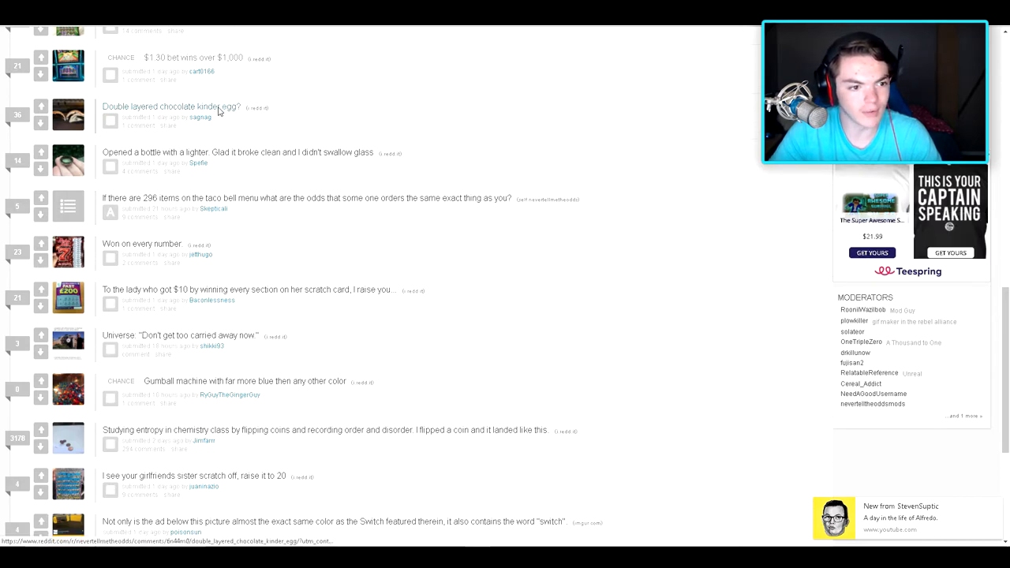
Step: Open the 'Double layered chocolate kinder egg?' post and view its split egg shells photo
left_click(174, 108)
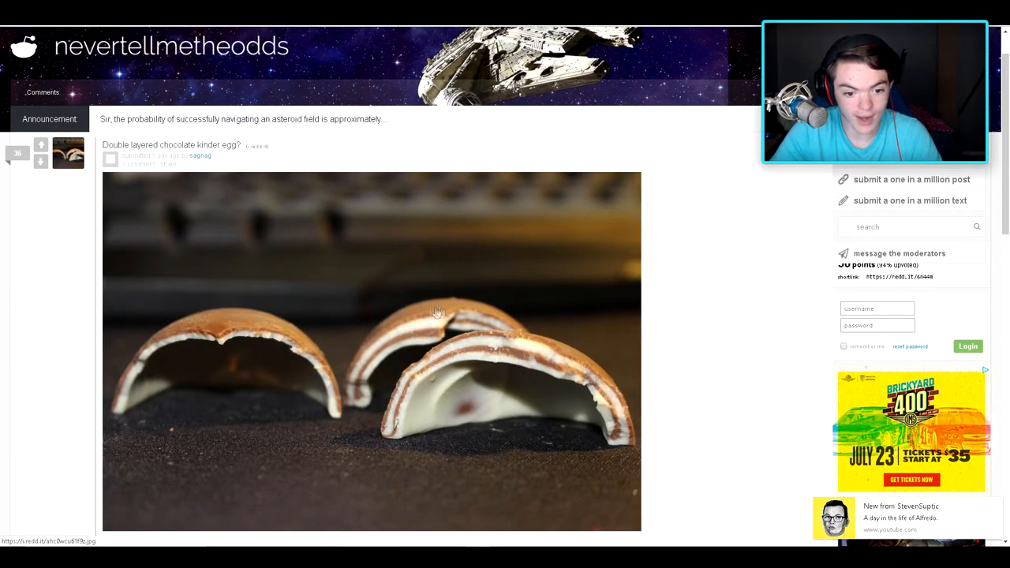
mouse_move(7, 9)
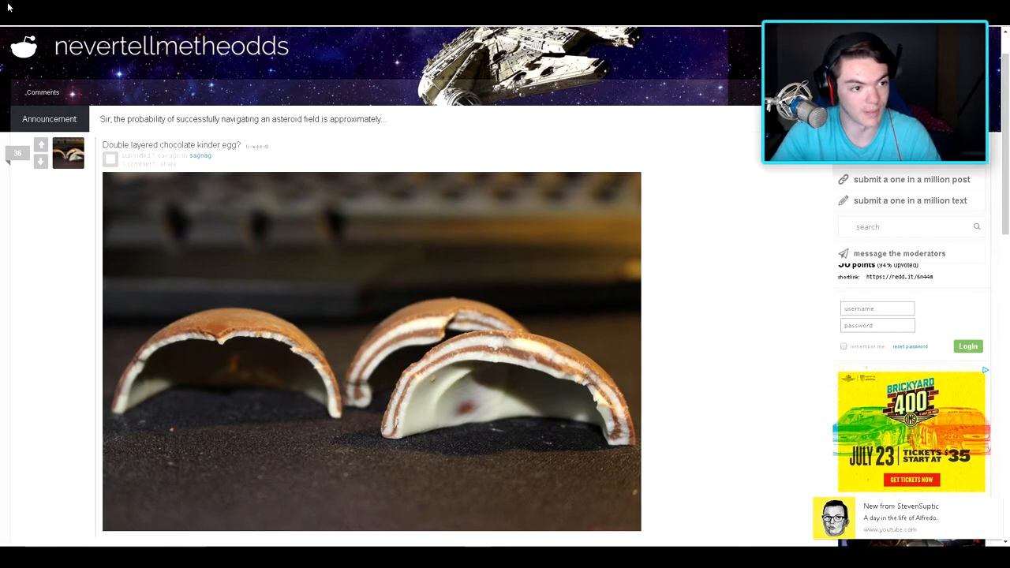
scroll("down", 3)
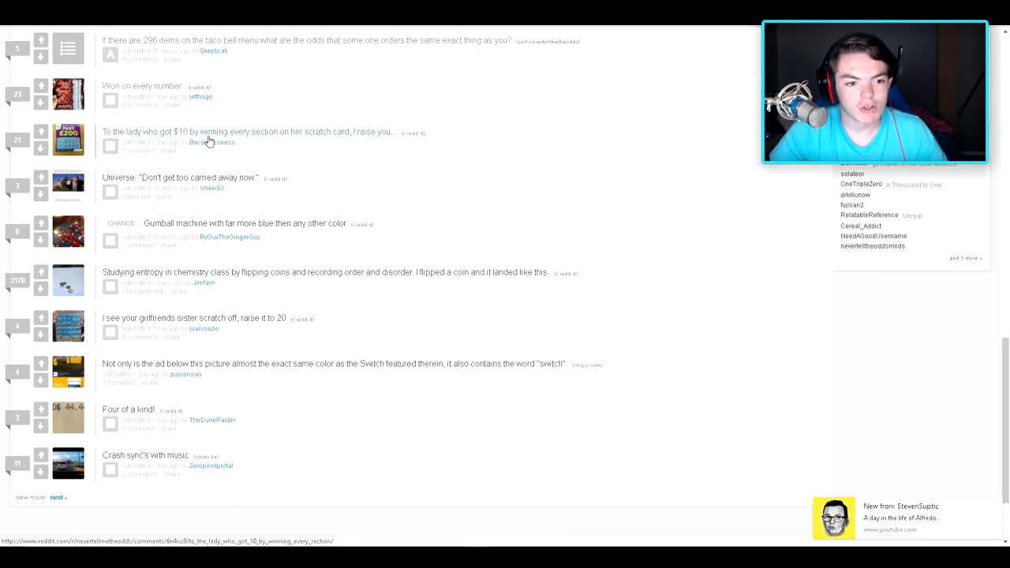
mouse_move(356, 139)
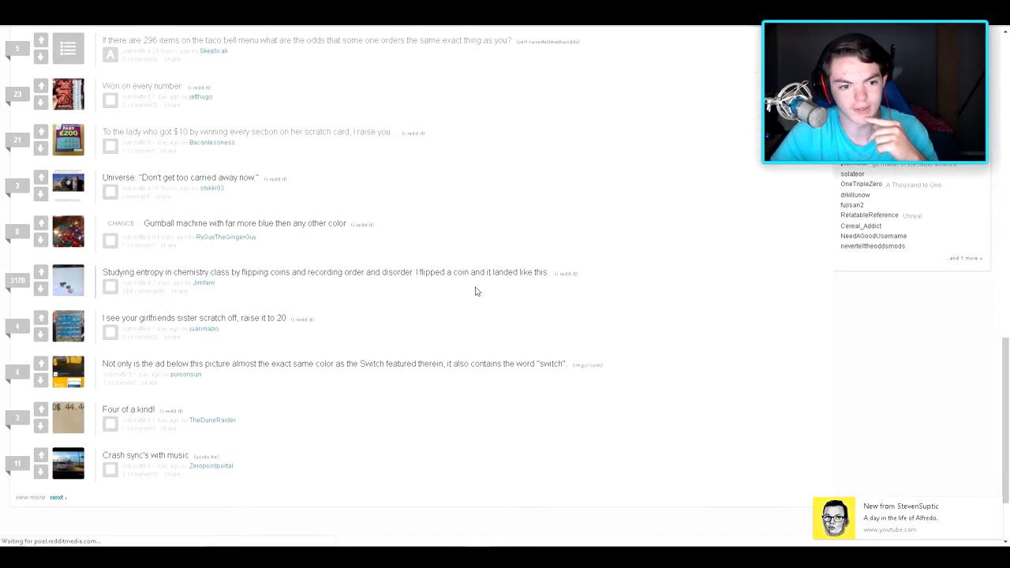
mouse_move(674, 265)
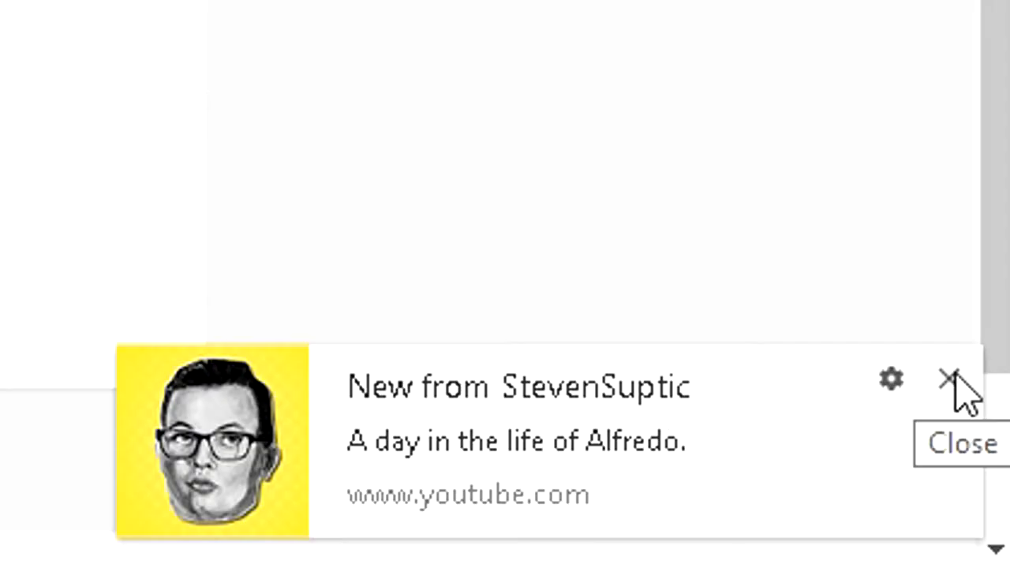
Step: Dismiss the YouTube new-video notification pop-up over the listing
left_click(946, 380)
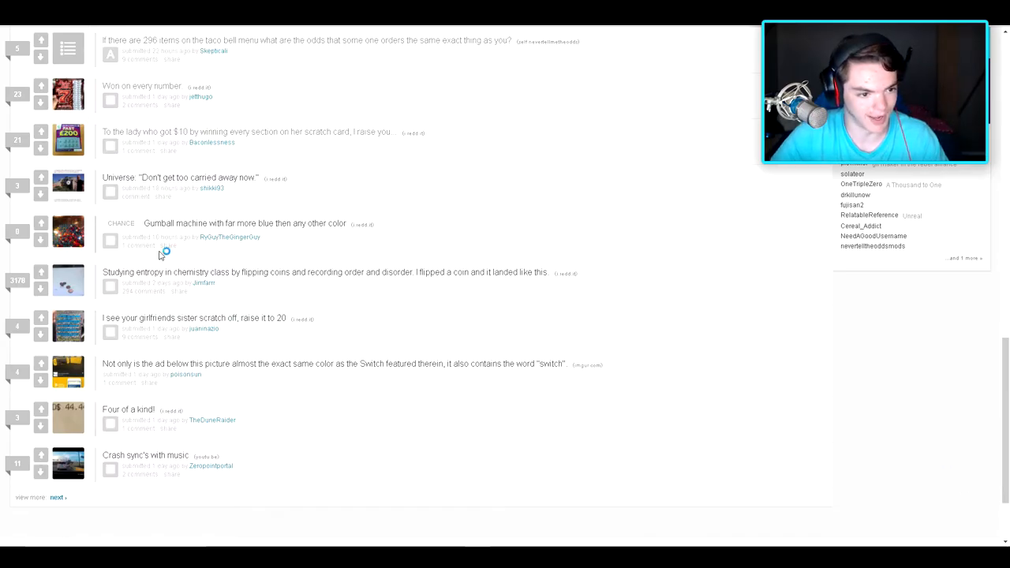
mouse_move(206, 183)
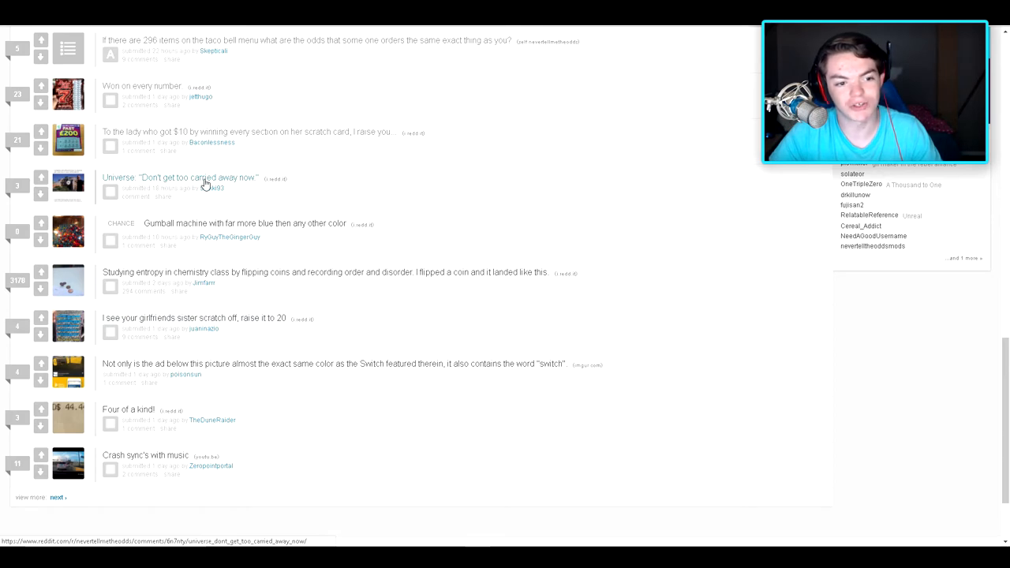
Step: Open the 'Universe: Don't get too carried away now' post showing the Earthships screenshot
left_click(190, 176)
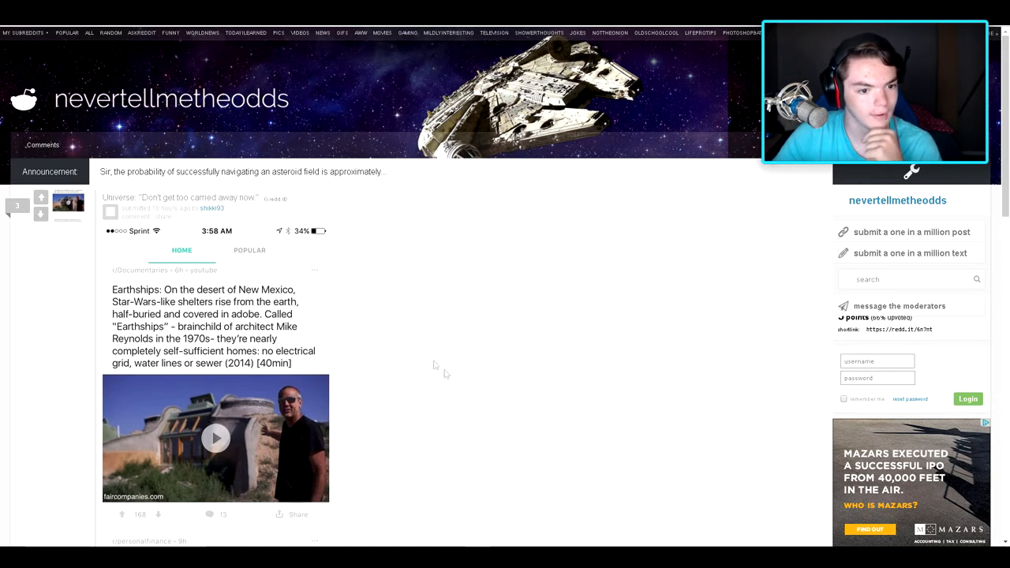
scroll("down", 3)
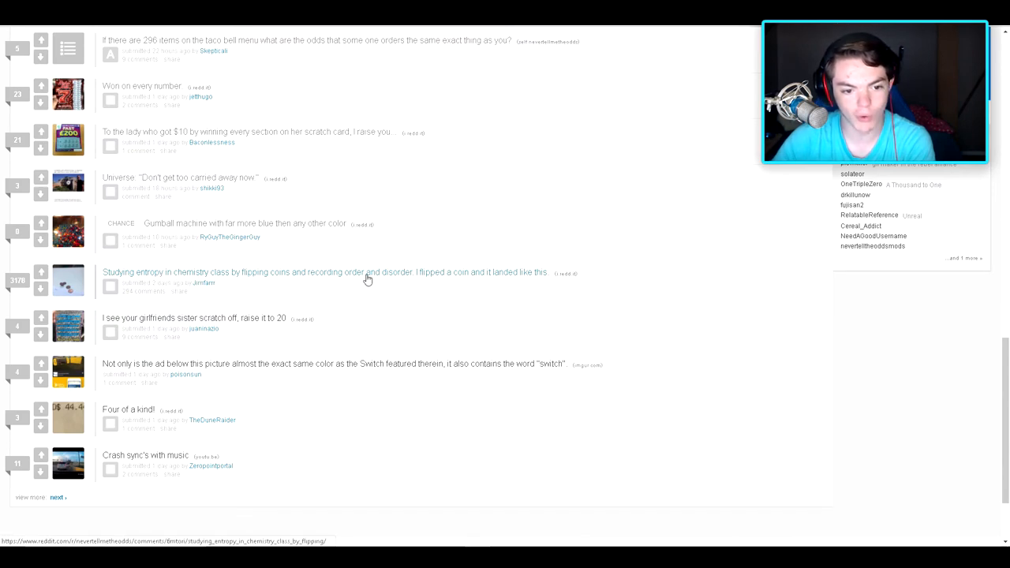
mouse_move(423, 278)
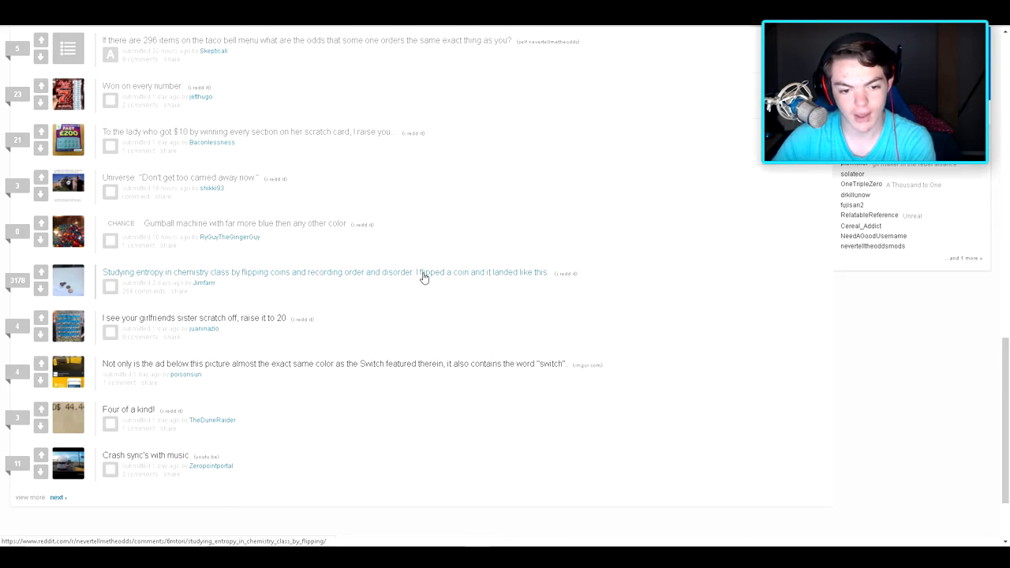
mouse_move(487, 278)
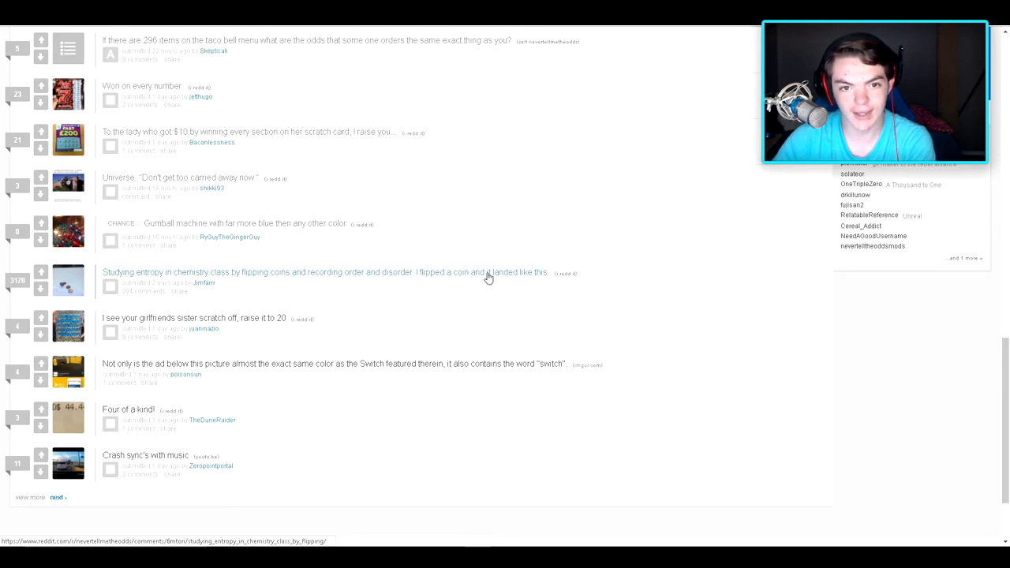
Step: Open the 'Studying entropy in chemistry class' post and view the flipped-coins photo
left_click(339, 272)
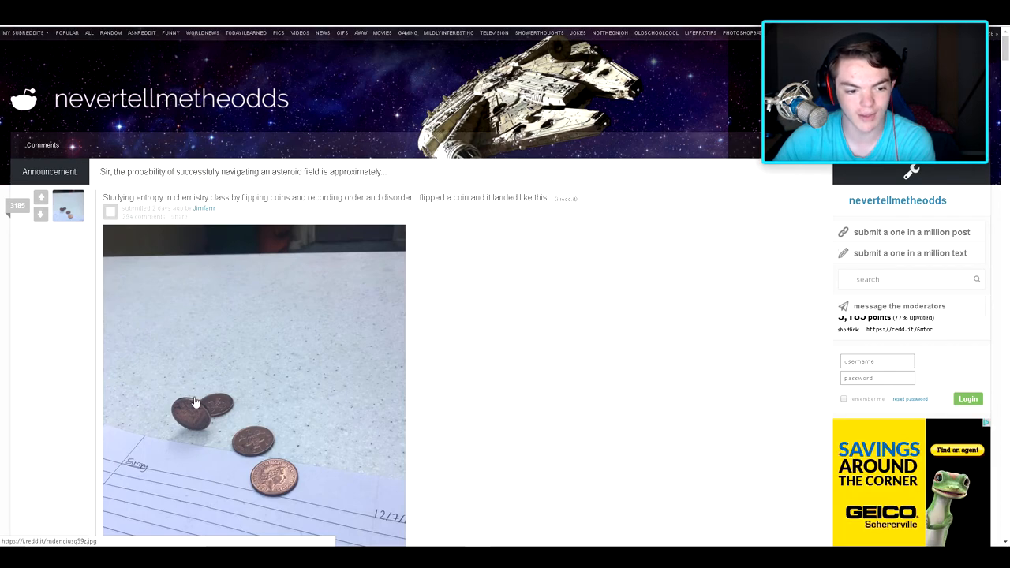
scroll("down", 3)
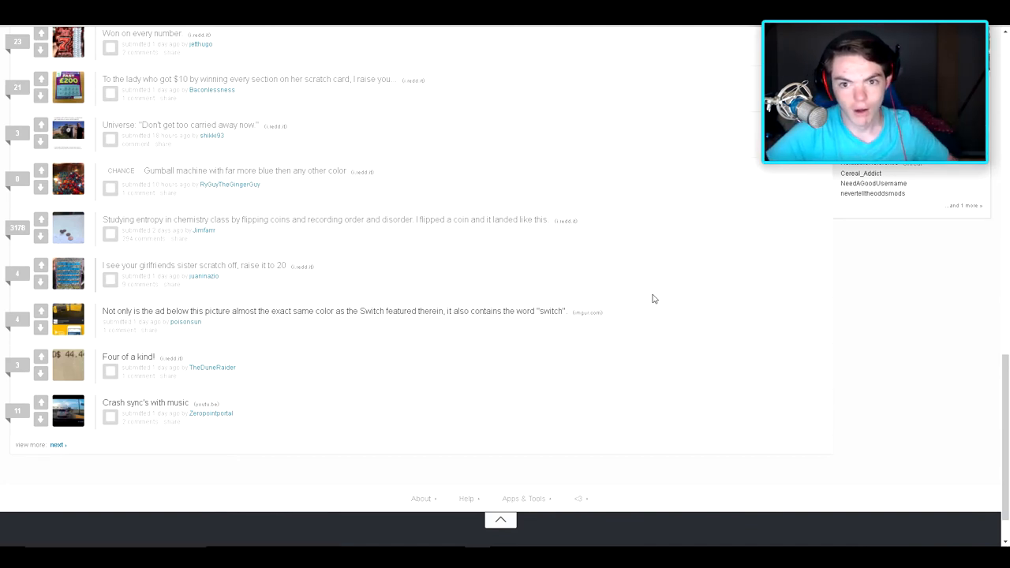
mouse_move(669, 265)
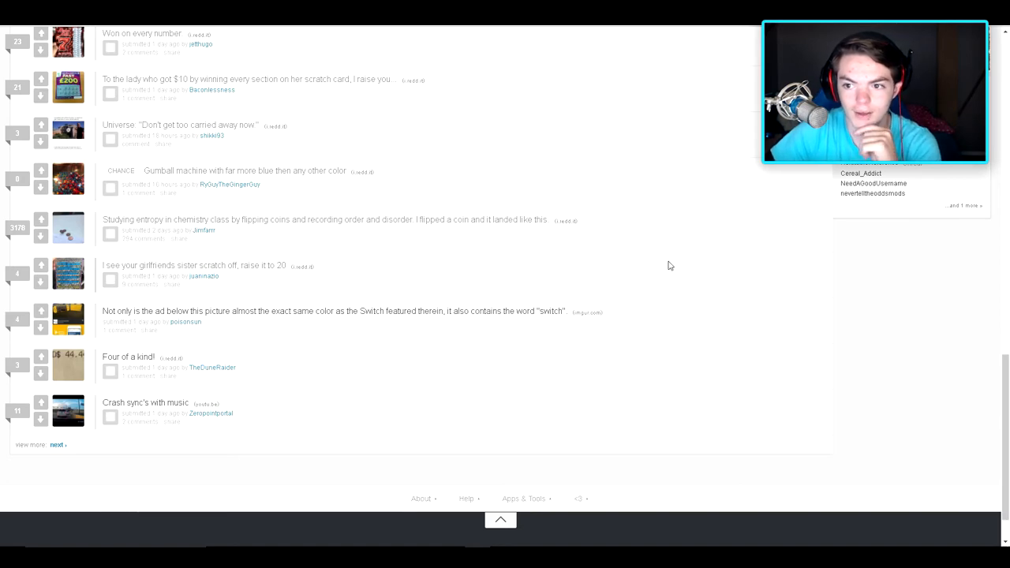
Step: Scroll the listing up briefly and back down to its end near 'Four of a kind!'
scroll("up", 3)
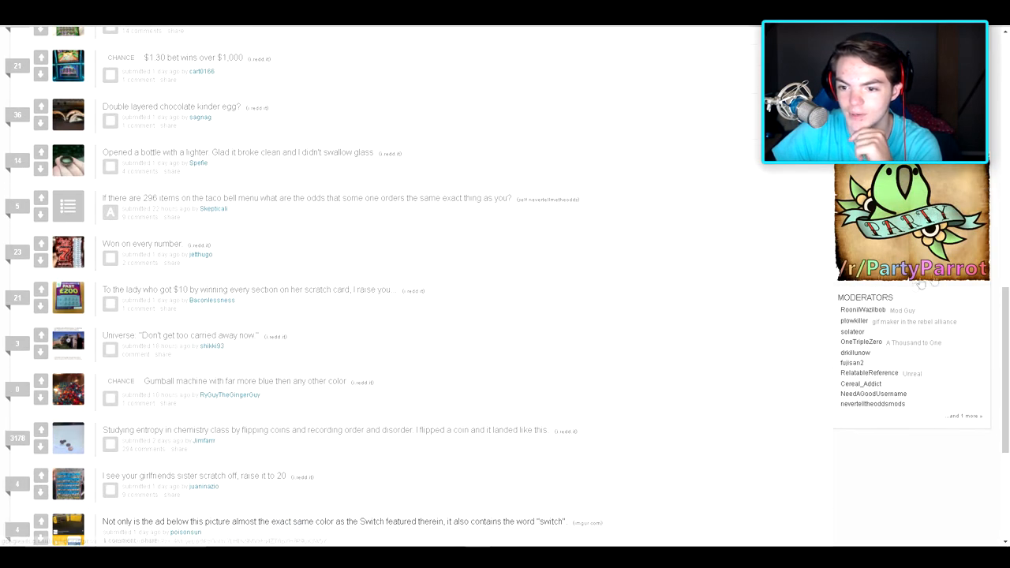
scroll("down", 3)
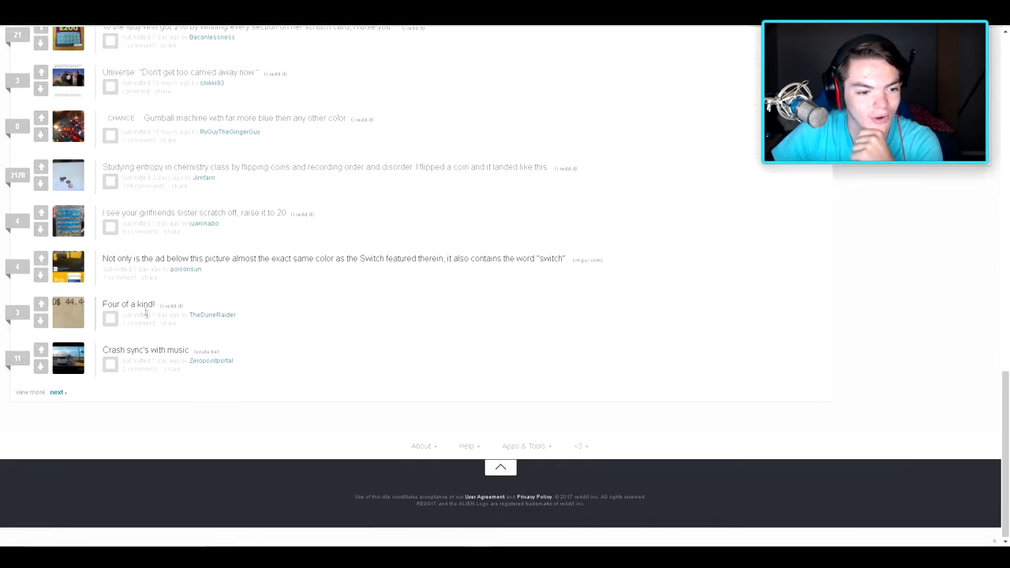
mouse_move(275, 265)
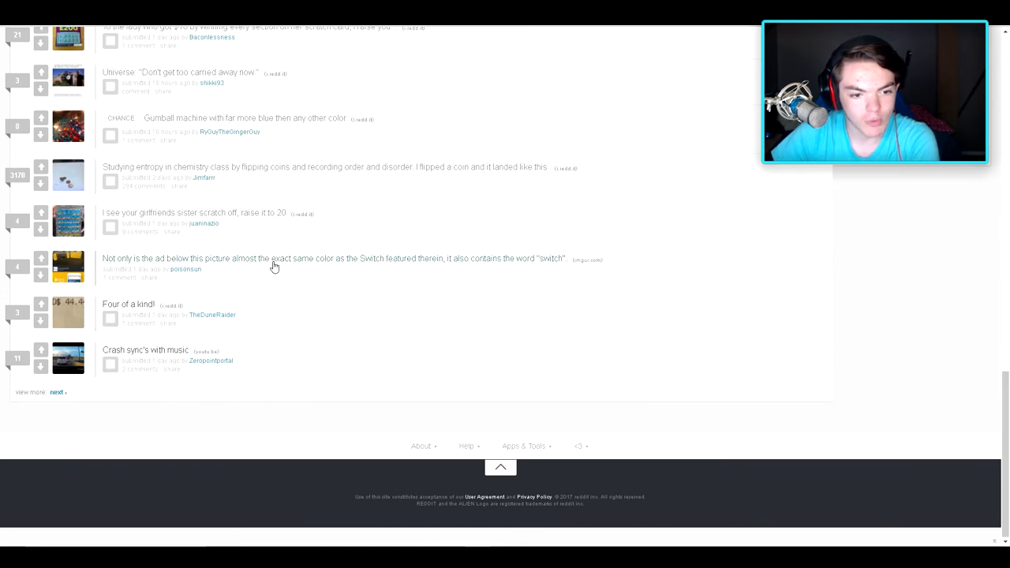
mouse_move(421, 262)
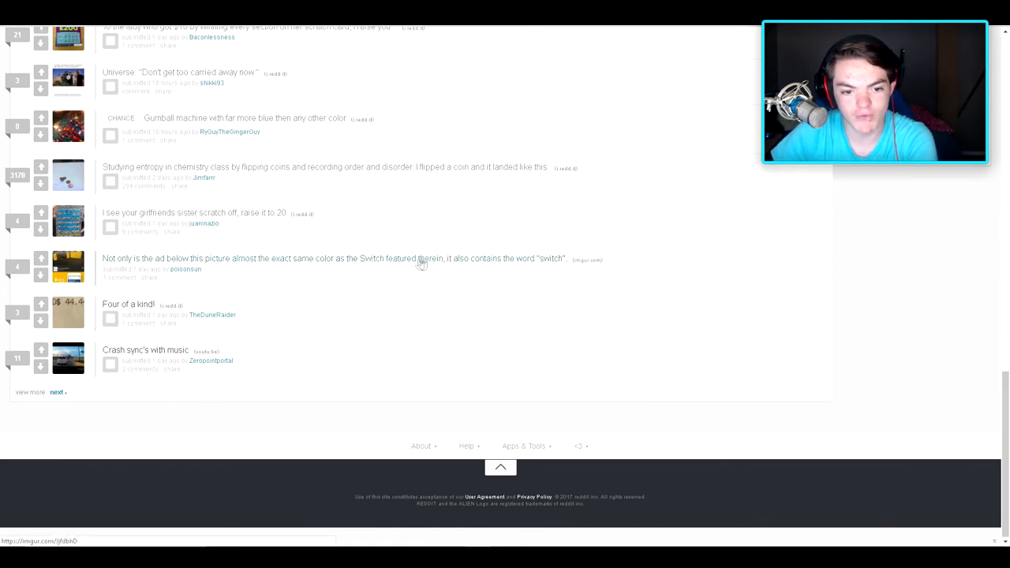
mouse_move(501, 267)
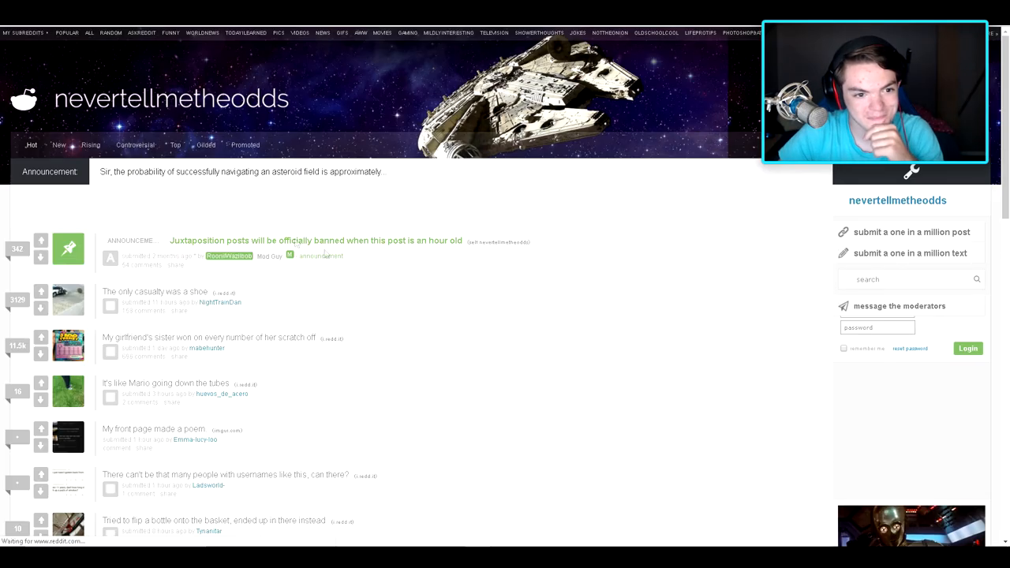
Step: Scroll through the listing around 'Opened a bottle with a lighter' and the later posts
scroll("down", 3)
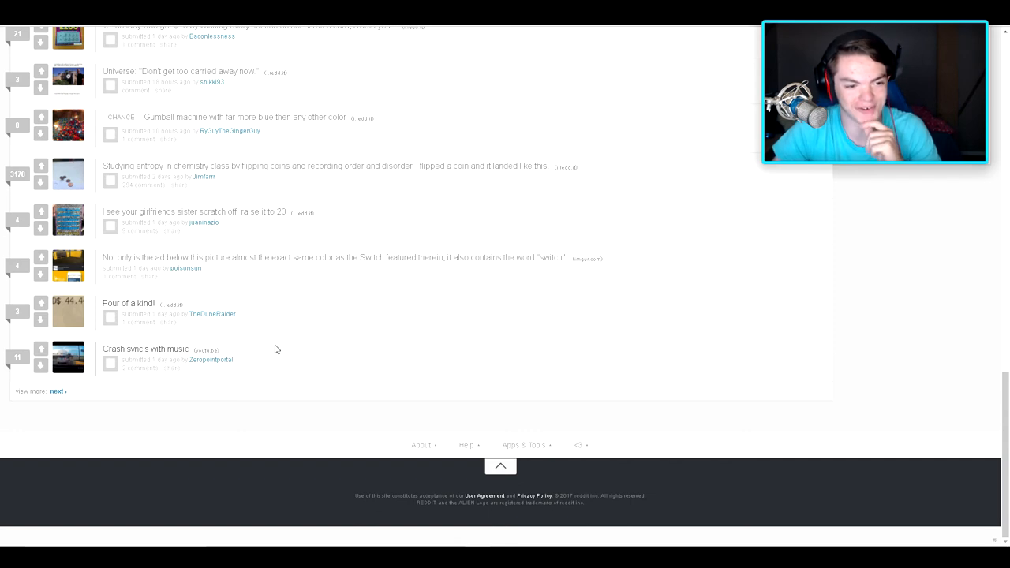
left_click(127, 303)
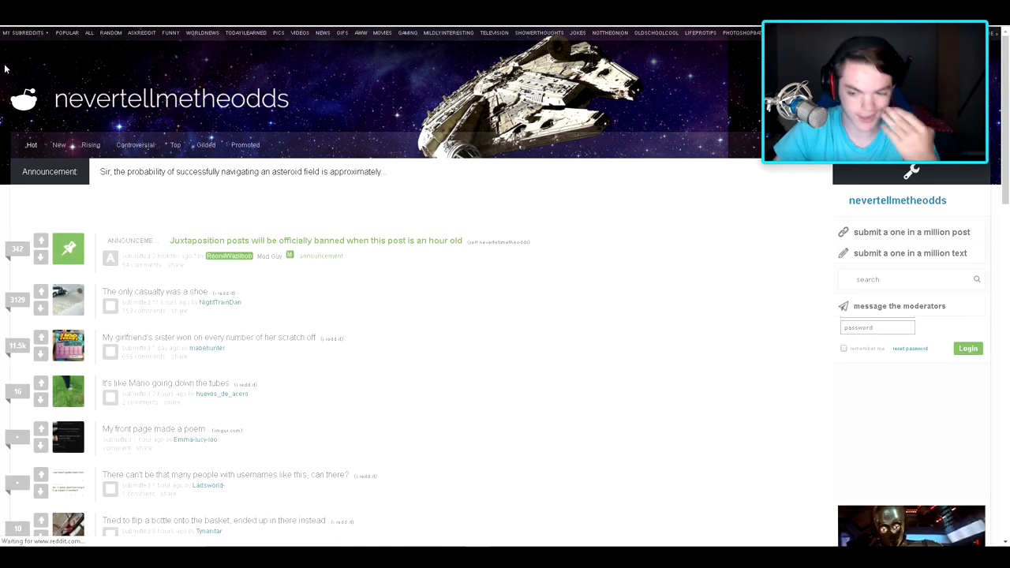
scroll("down", 3)
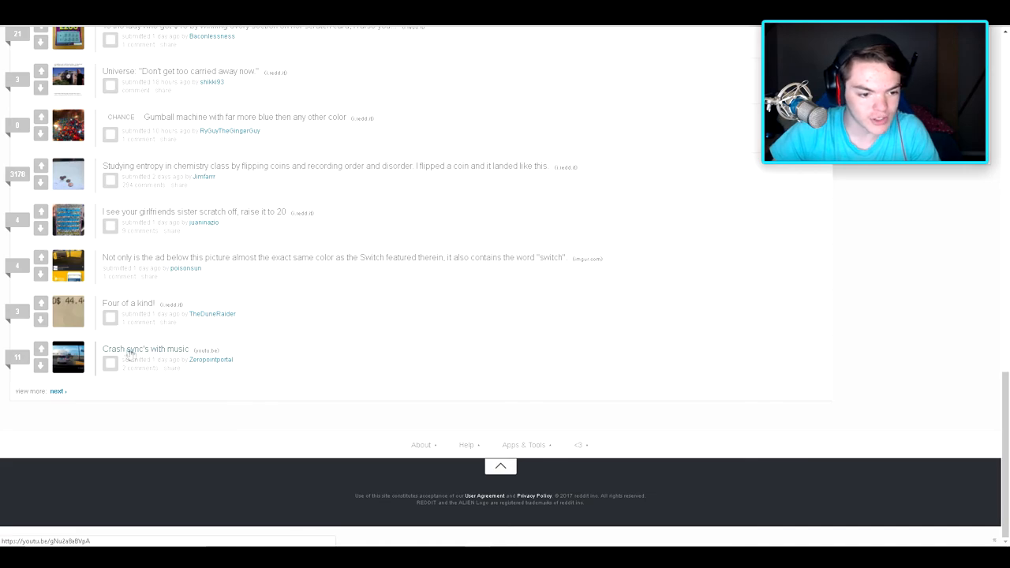
scroll("up", 3)
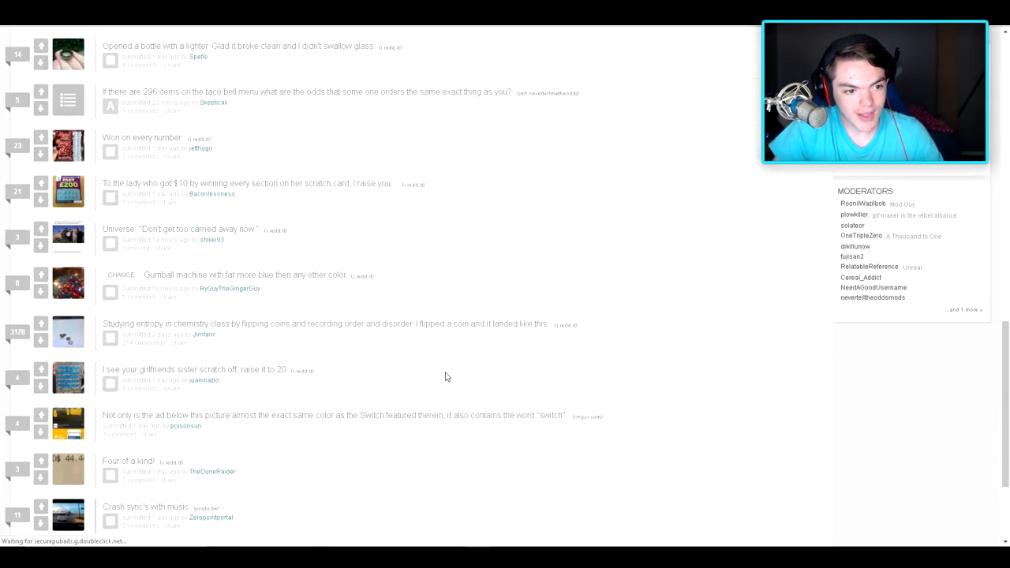